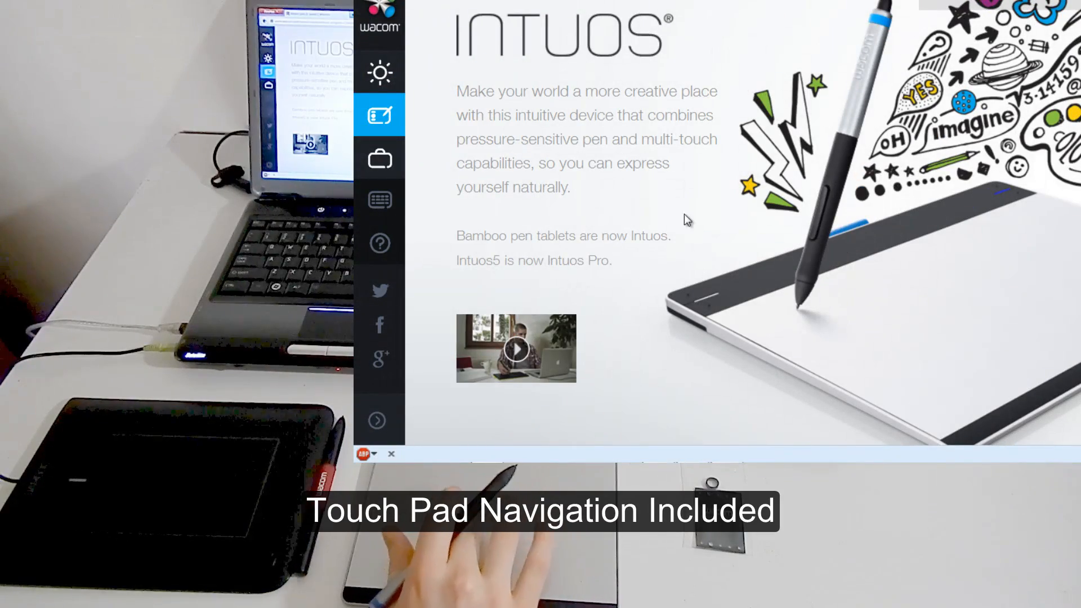
mouse_move(619, 241)
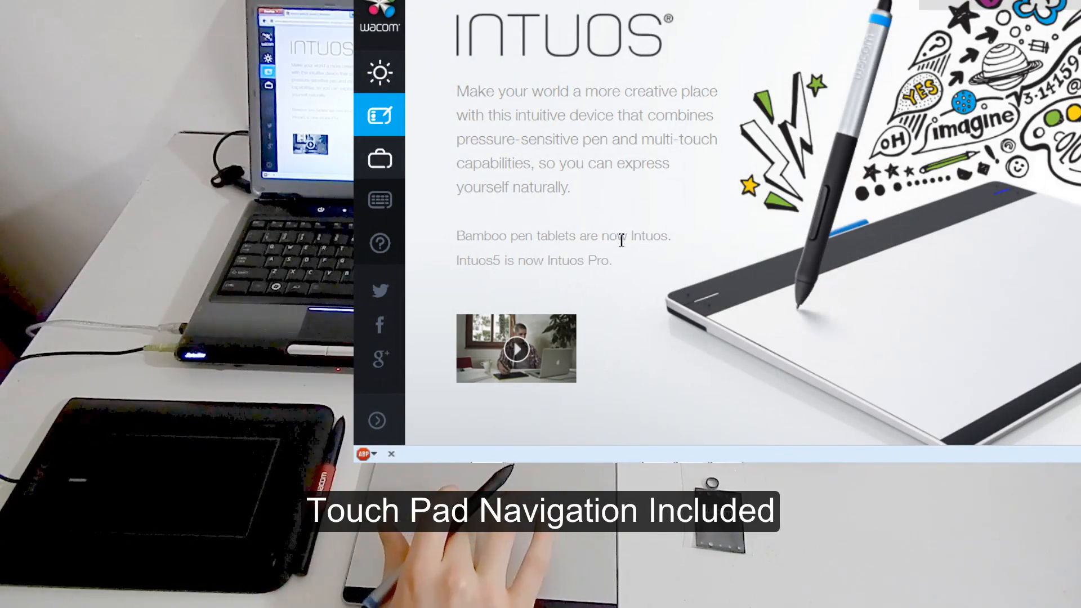